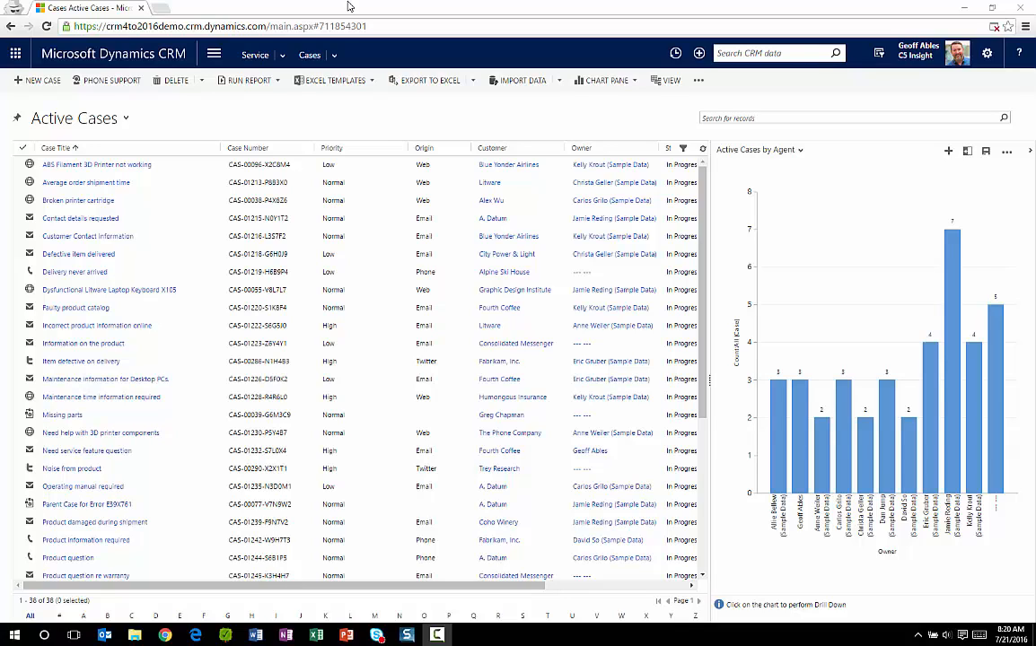
mouse_move(302, 126)
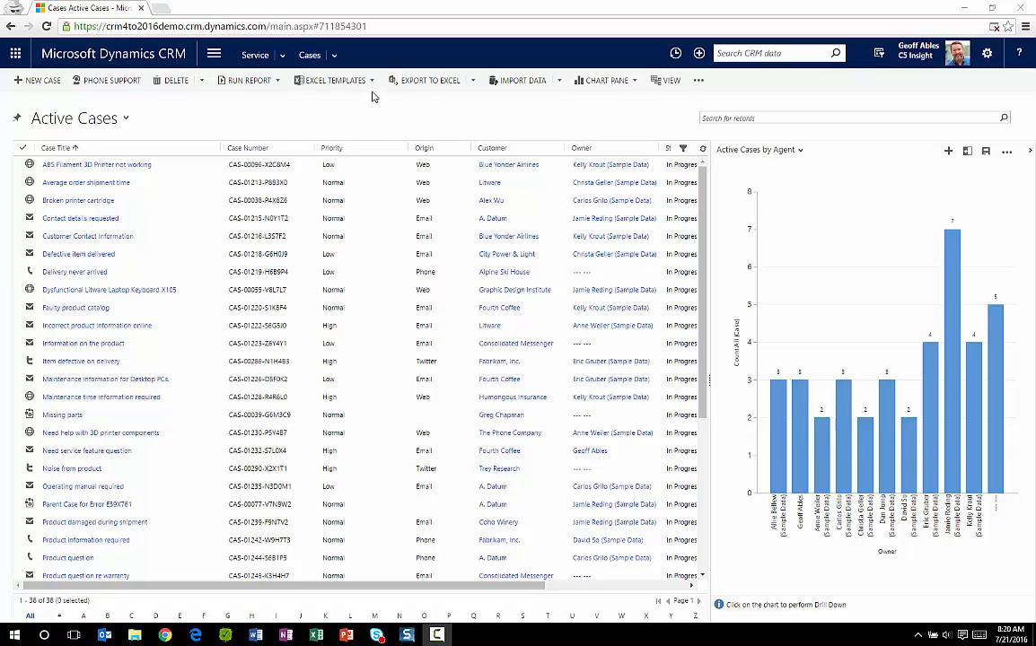
Show the Excel template choices, including Case SLA Status and Case Summary.
click(334, 79)
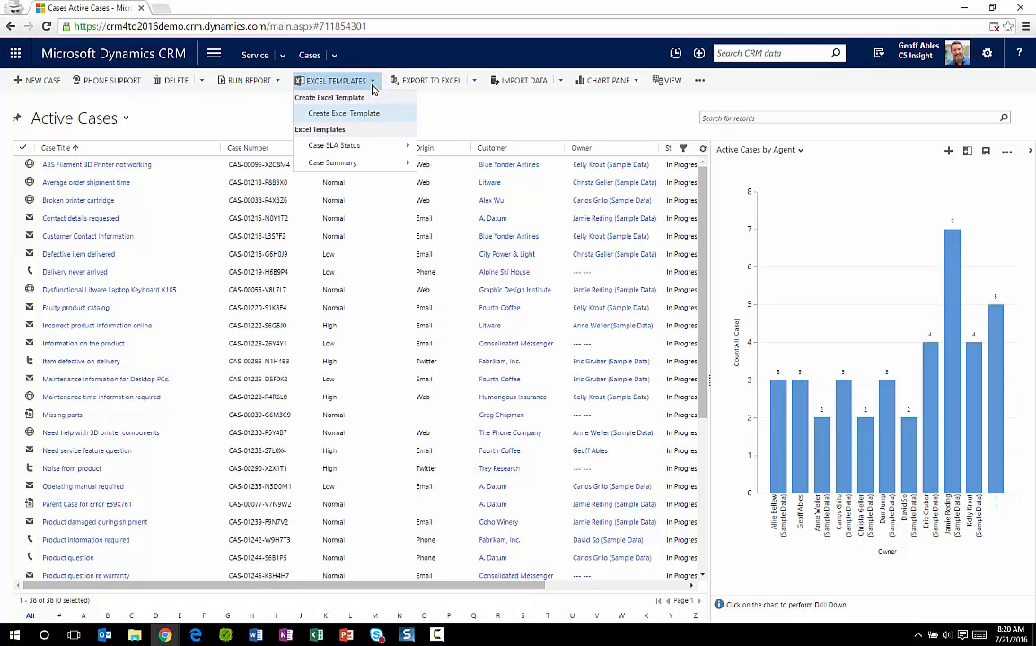
mouse_move(361, 127)
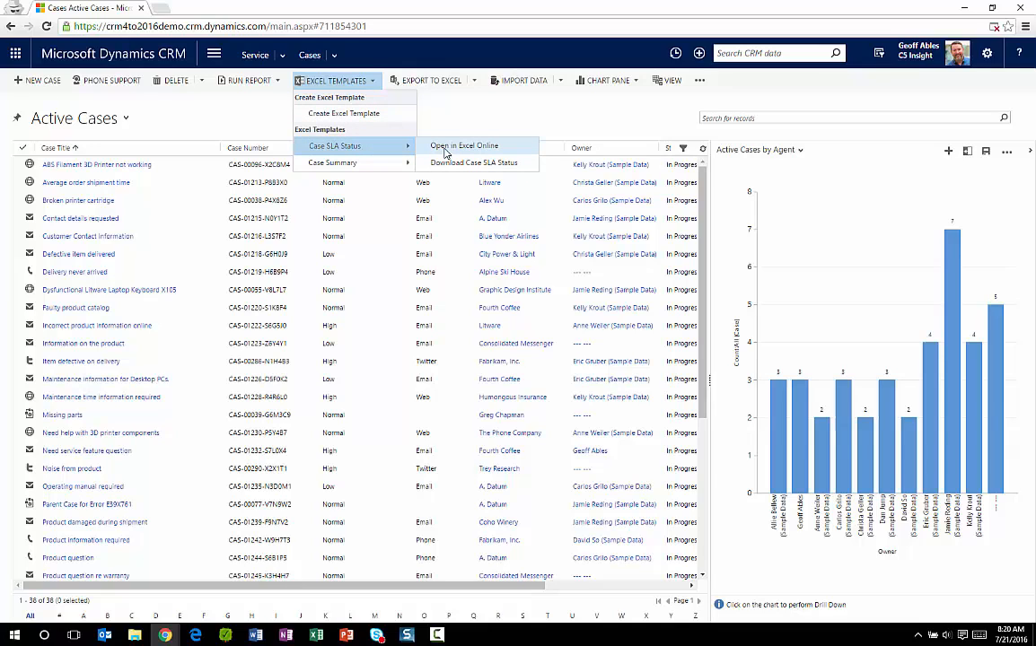
View the Case SLA Status report in Excel Online, browsing through its rows.
click(463, 146)
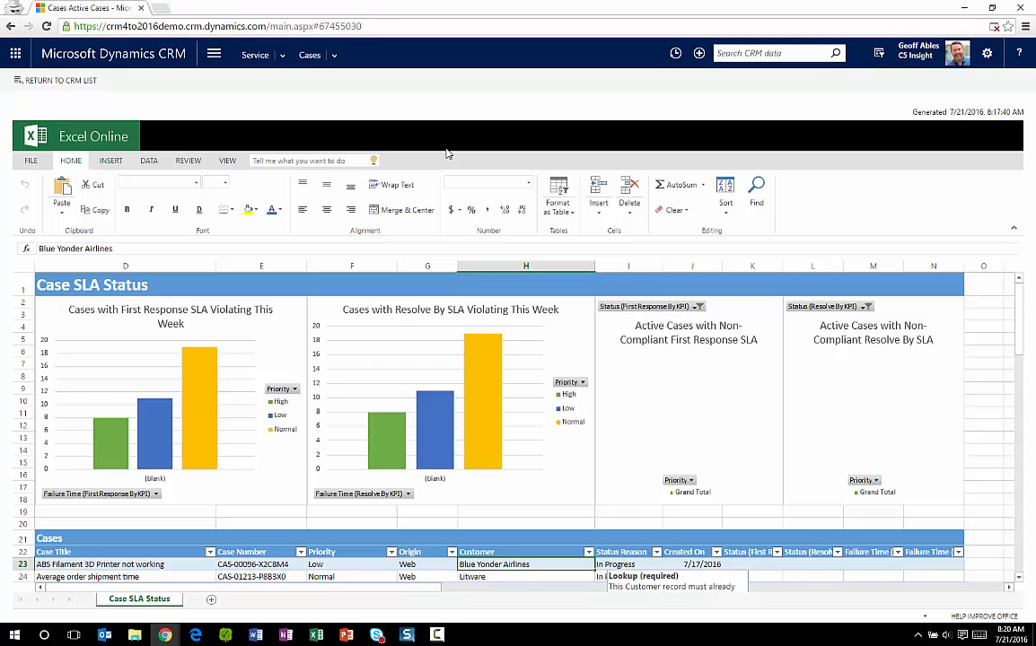
scroll(down, 3)
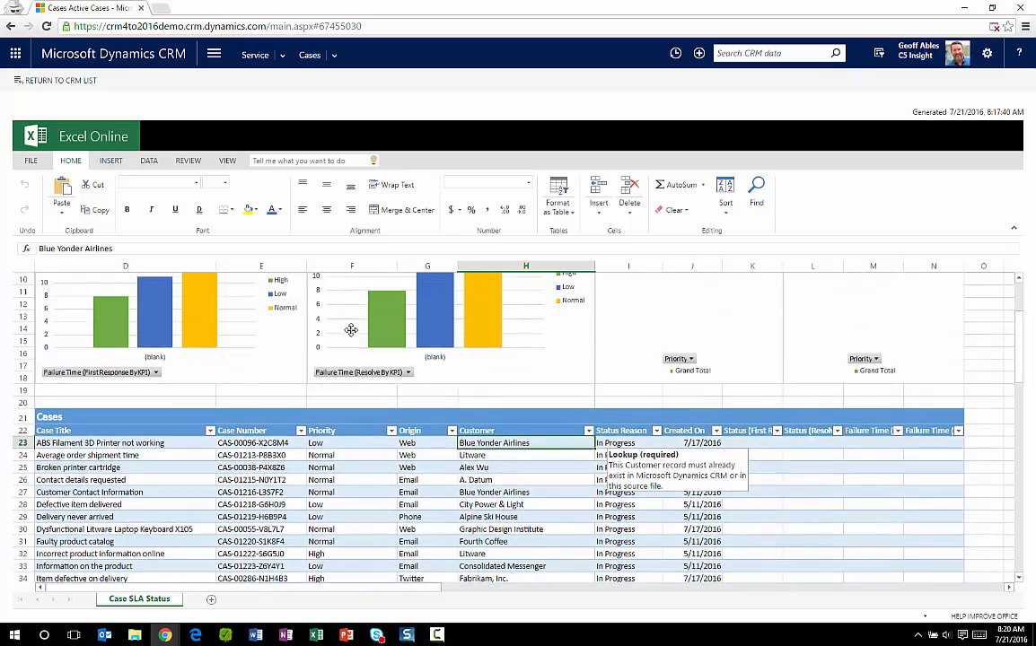
scroll(up, 3)
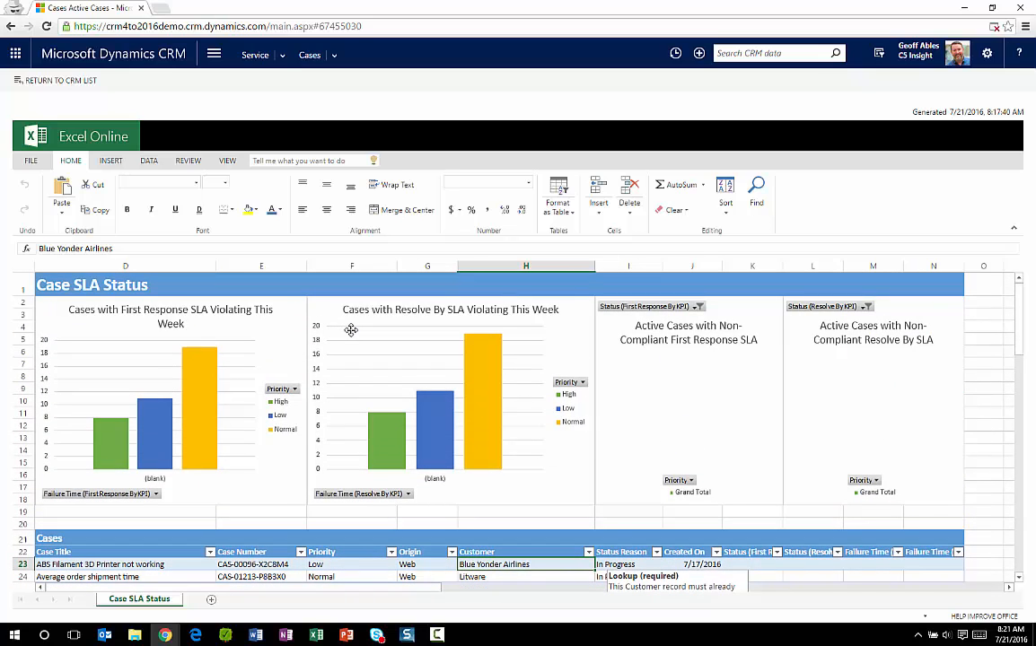
mouse_move(97, 93)
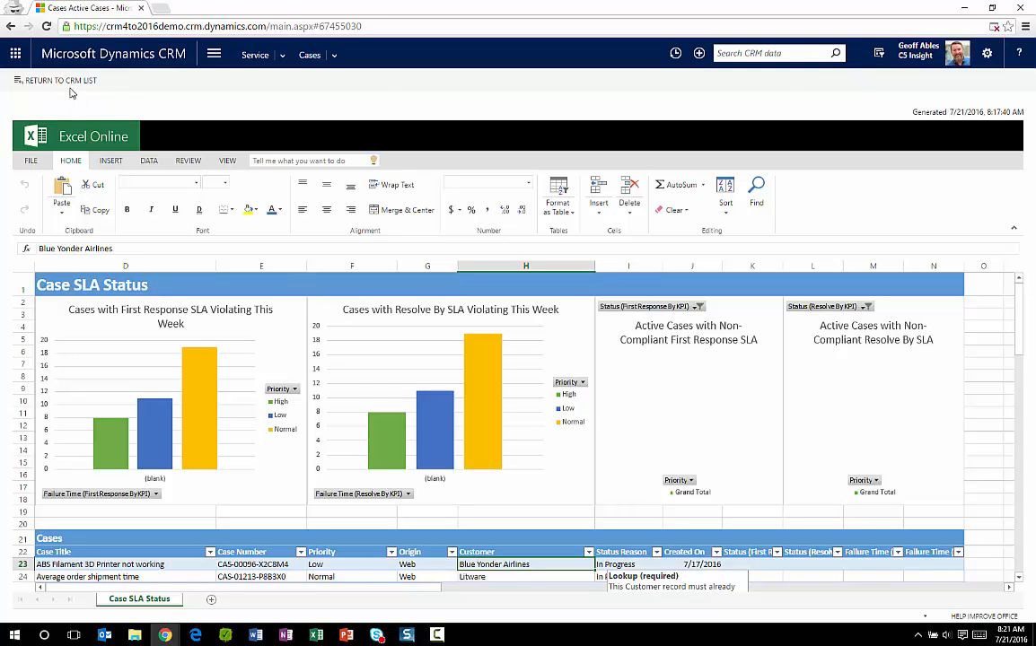
Return to the CRM case list, discarding any Excel Online changes.
click(62, 79)
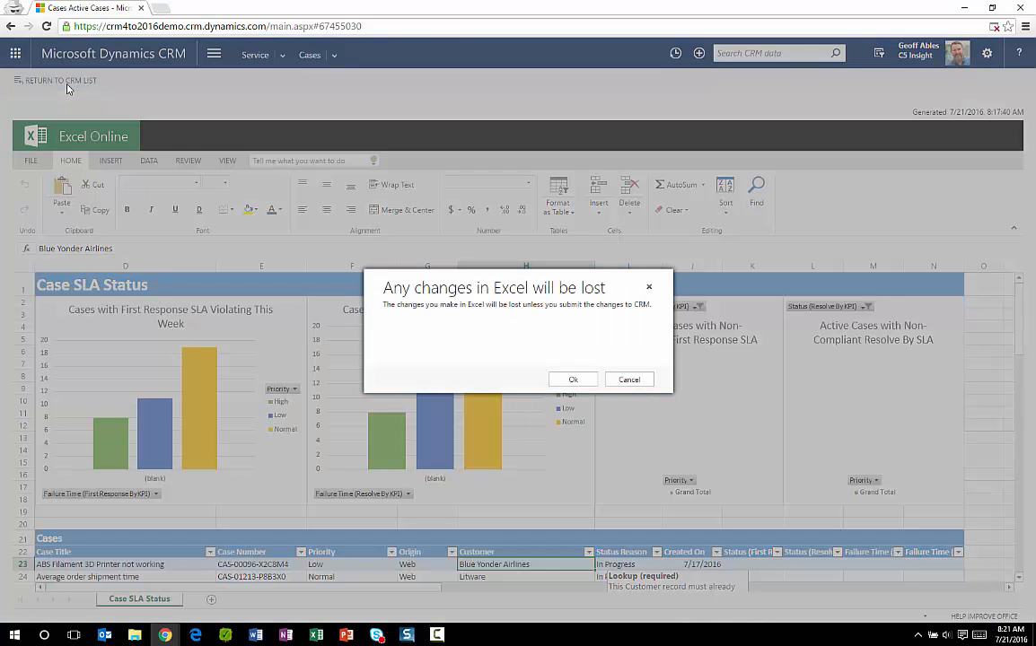
click(573, 379)
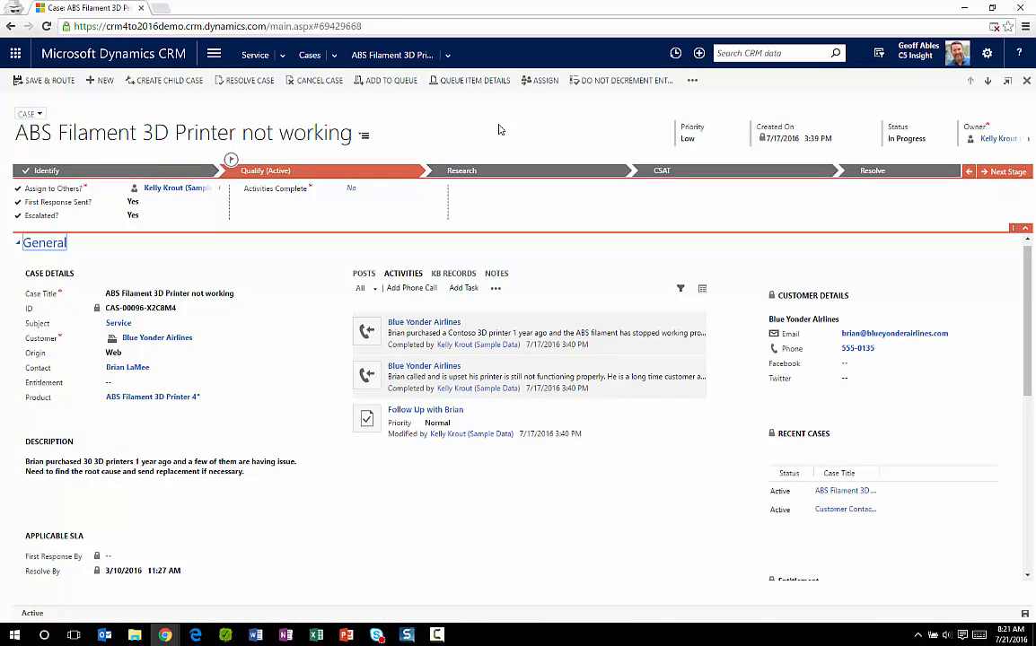
Generate the Case Summary Word document from the ABS Filament case and open the downloaded docx.
click(692, 80)
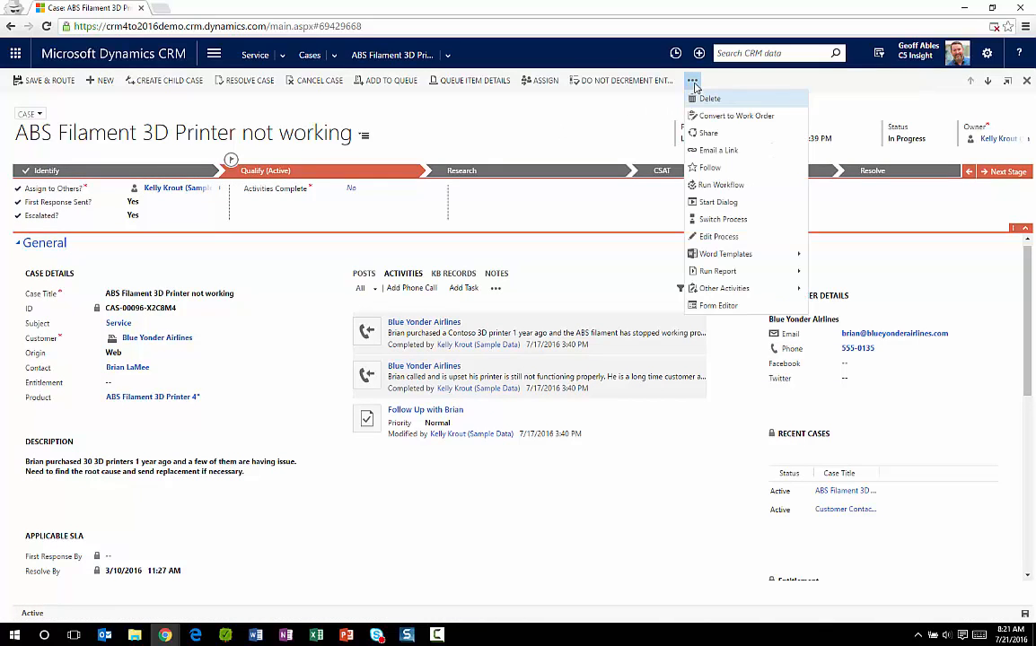
mouse_move(725, 255)
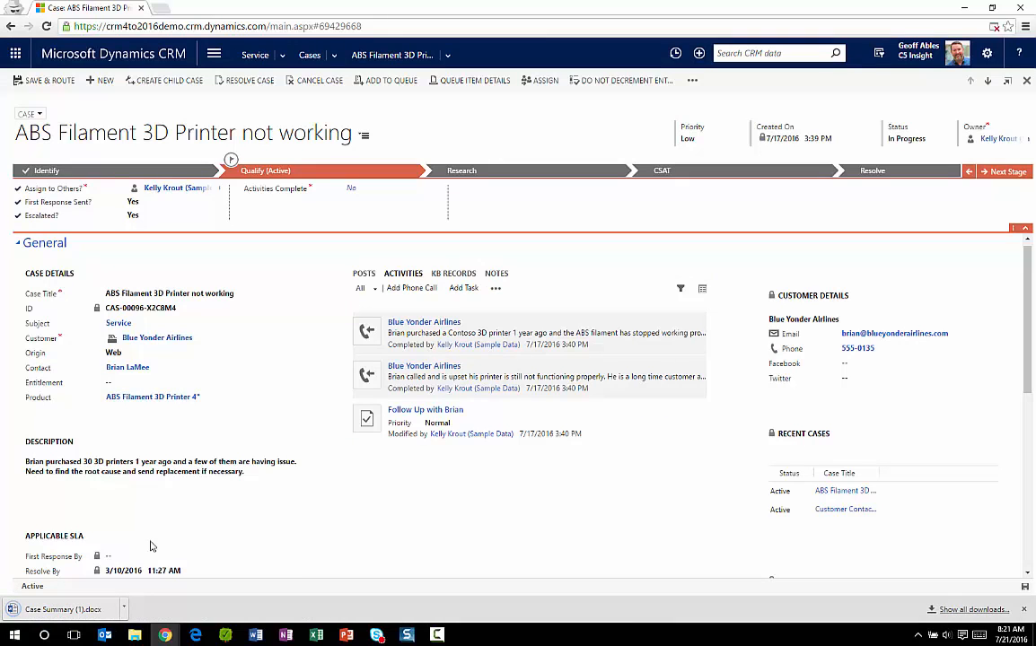
mouse_move(58, 614)
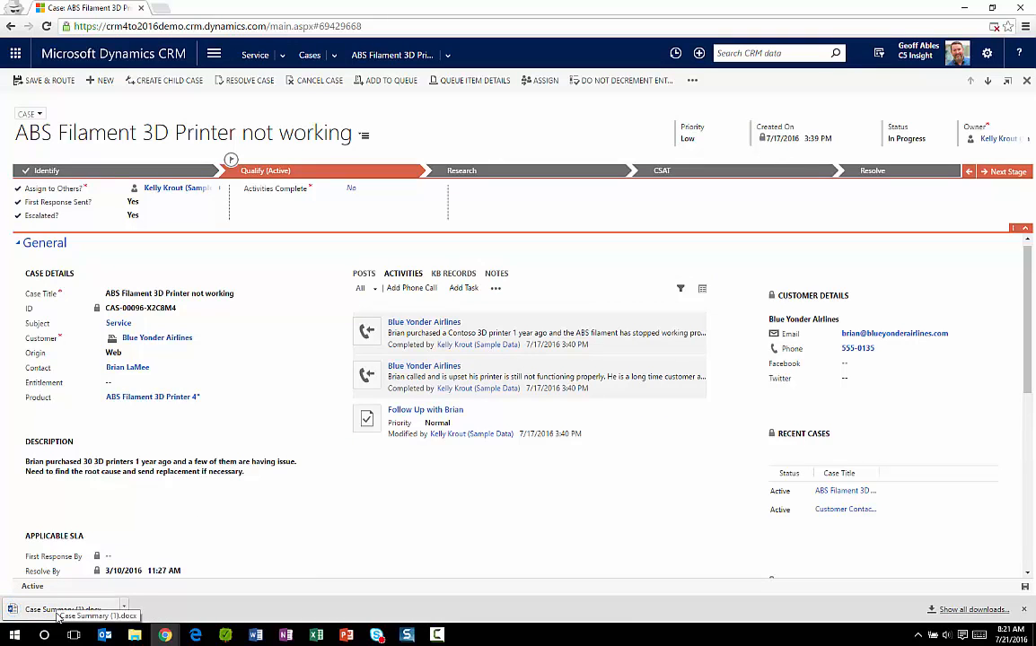
click(61, 611)
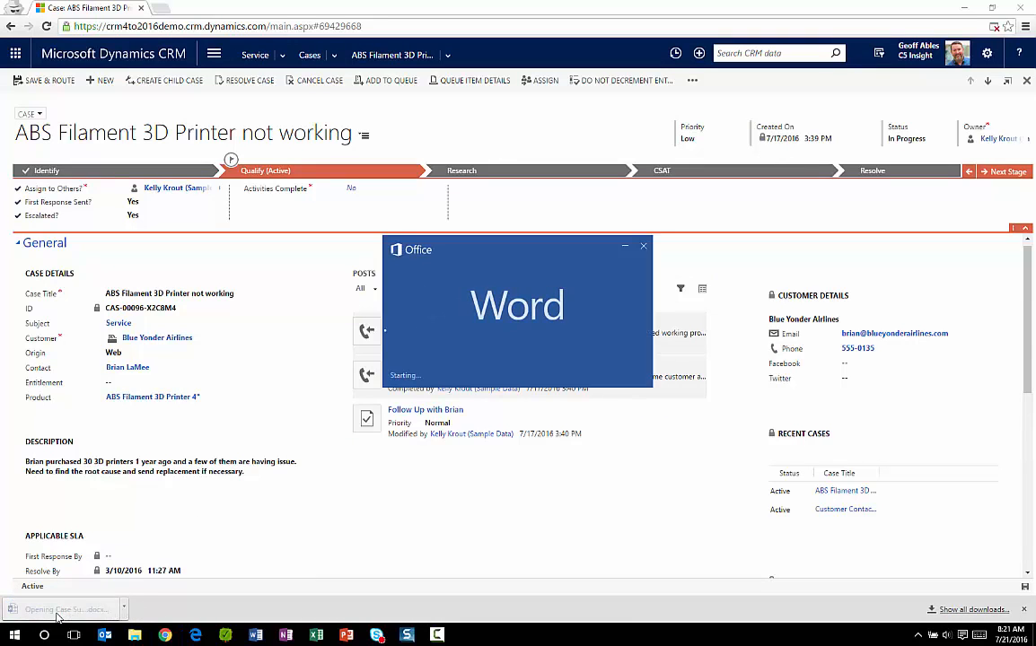